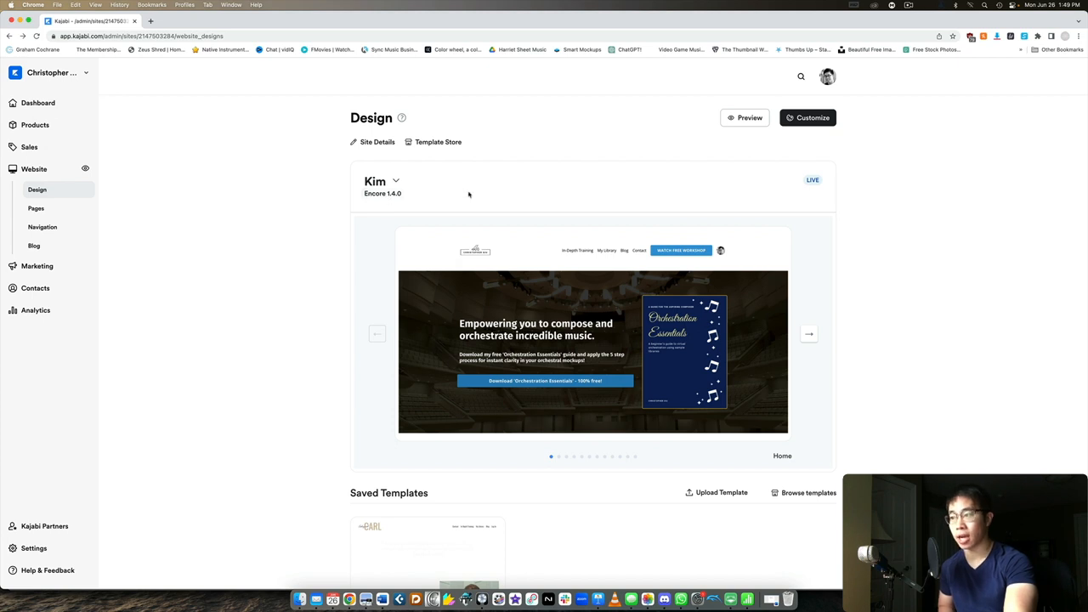
mouse_move(626, 124)
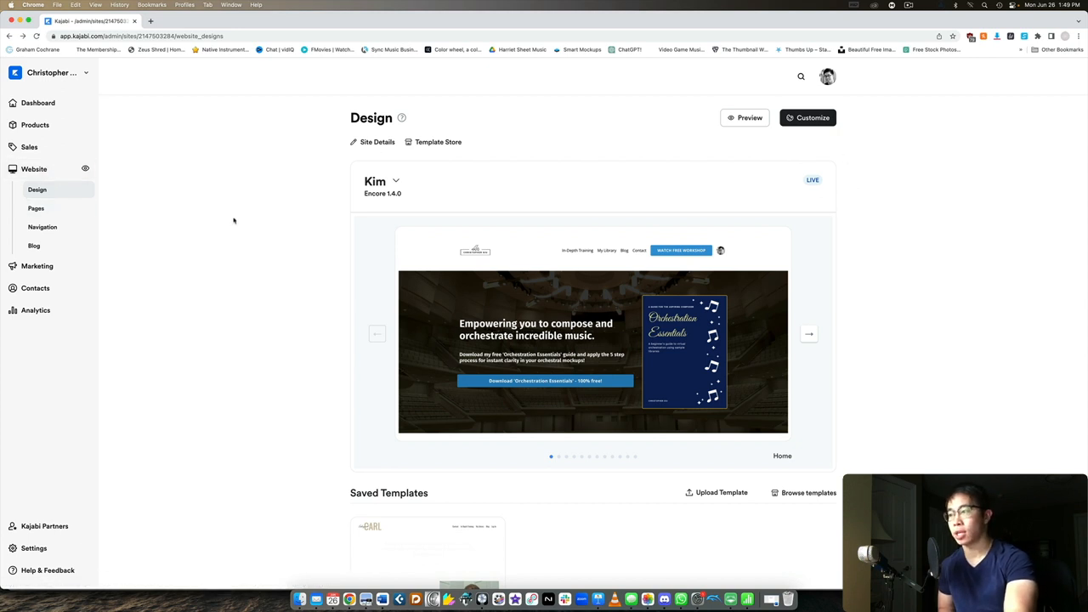
mouse_move(398, 223)
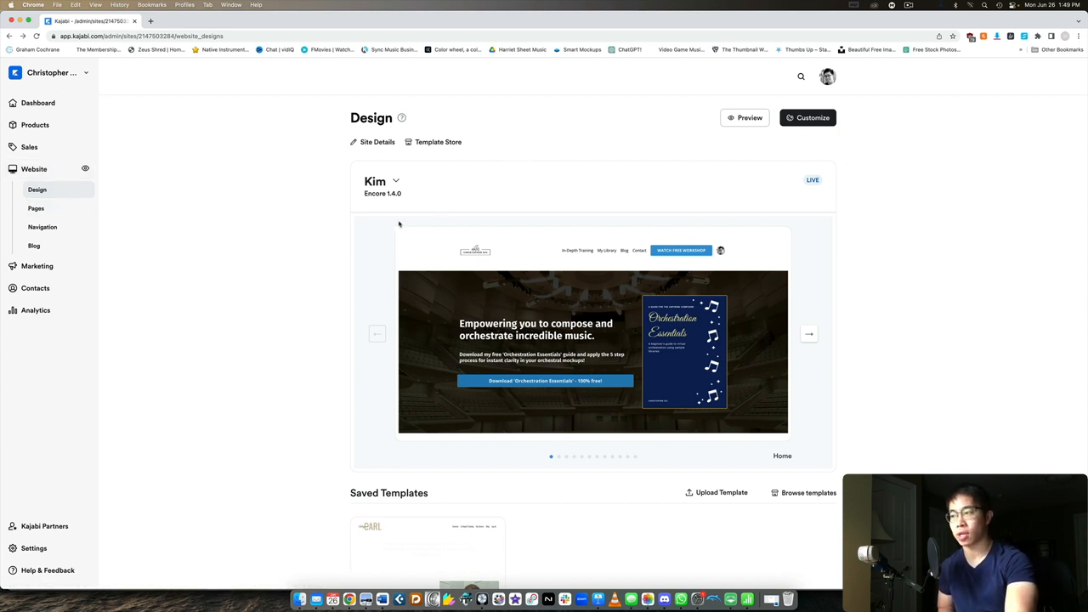
mouse_move(593, 159)
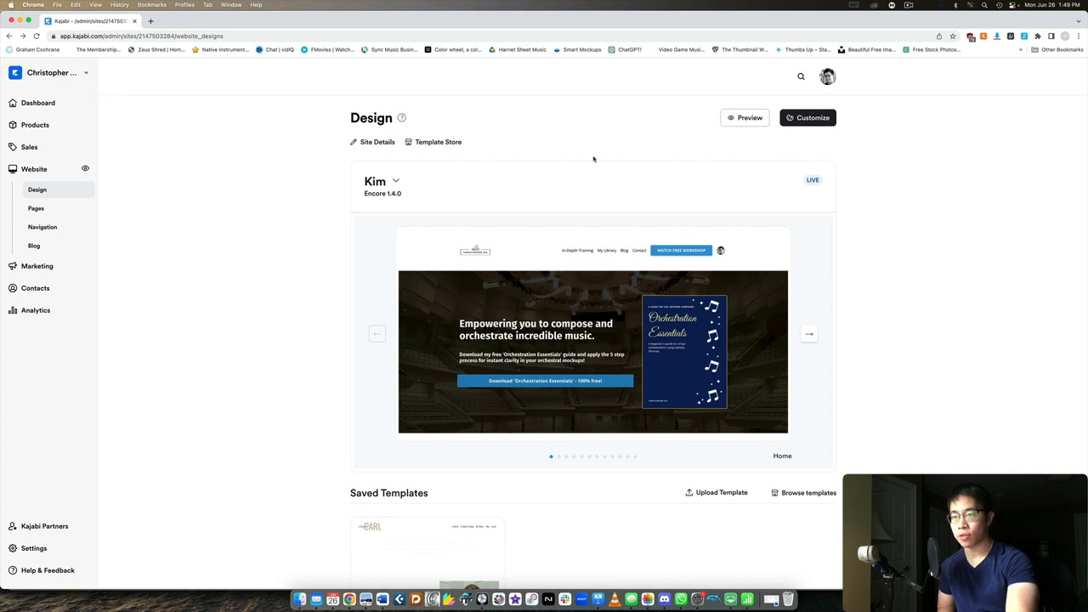
Customize the live Kim theme from Website > Design
left_click(808, 118)
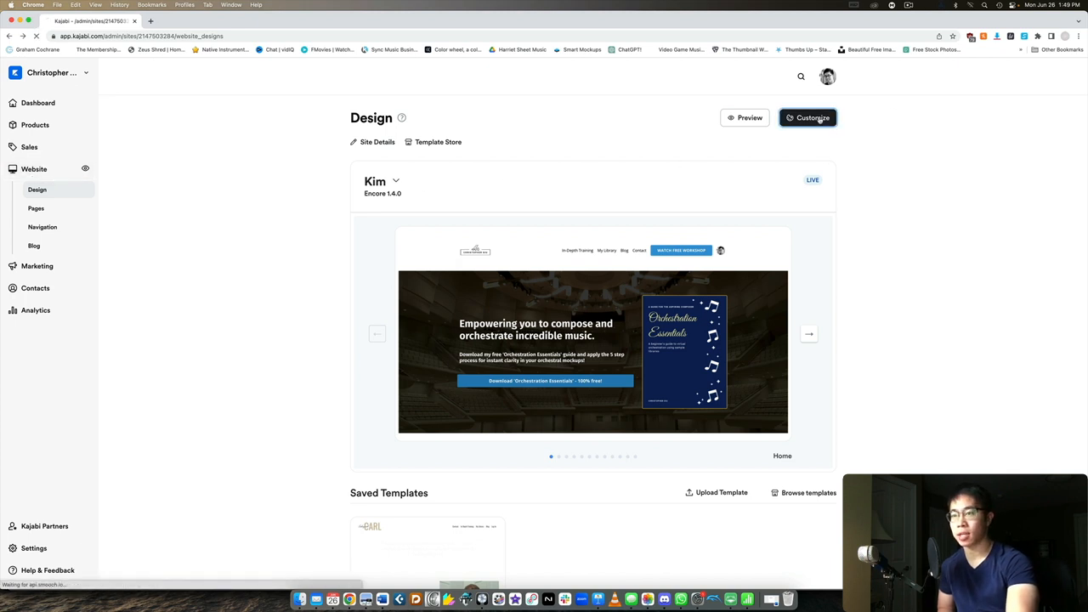
left_click(807, 117)
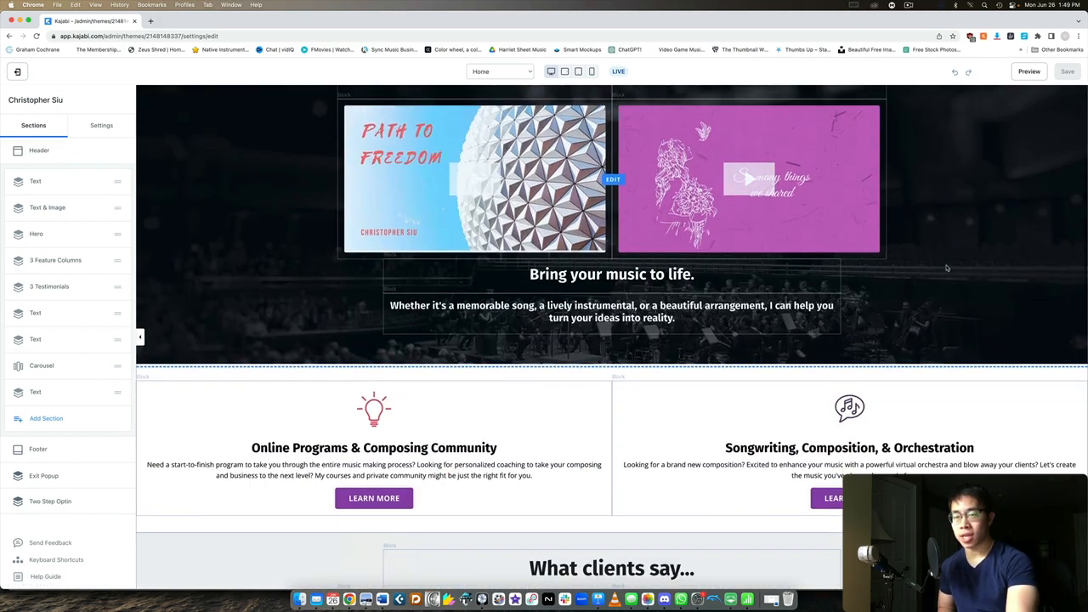
scroll("down", 3)
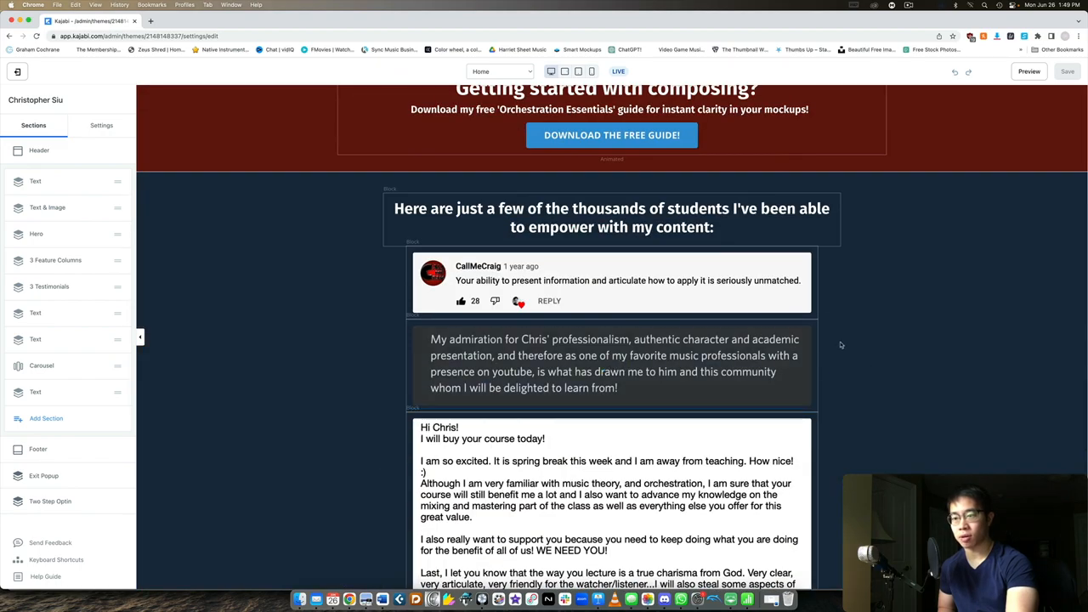
scroll("down", 3)
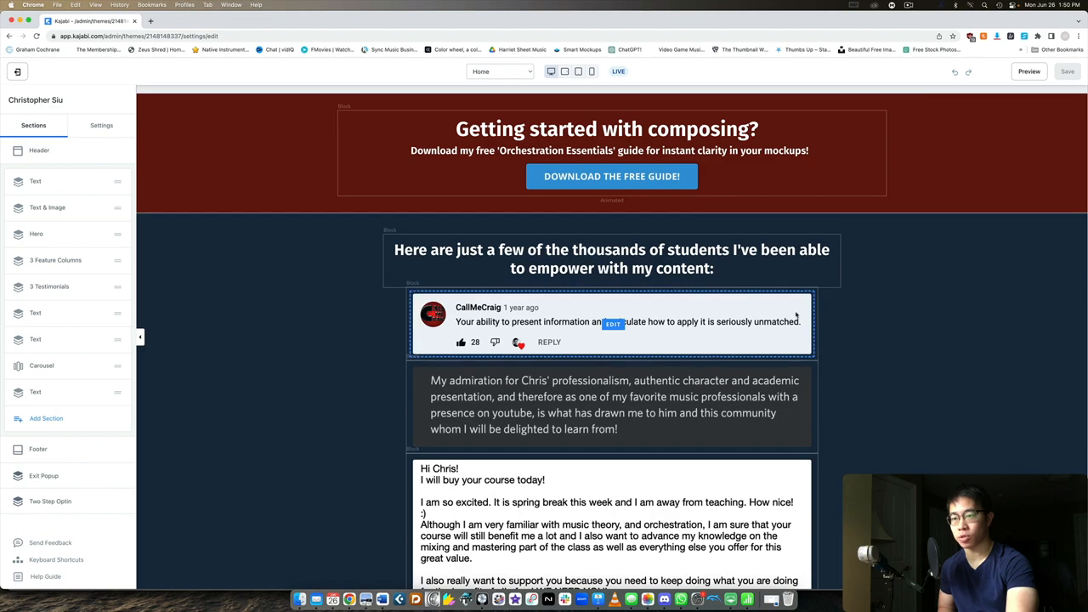
scroll("down", 3)
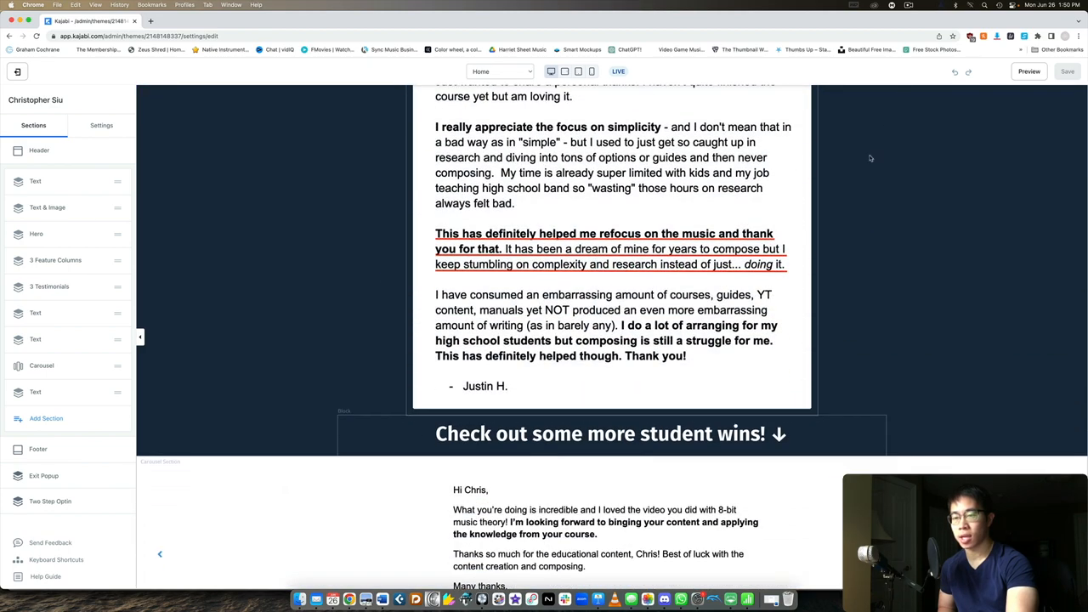
scroll("down", 3)
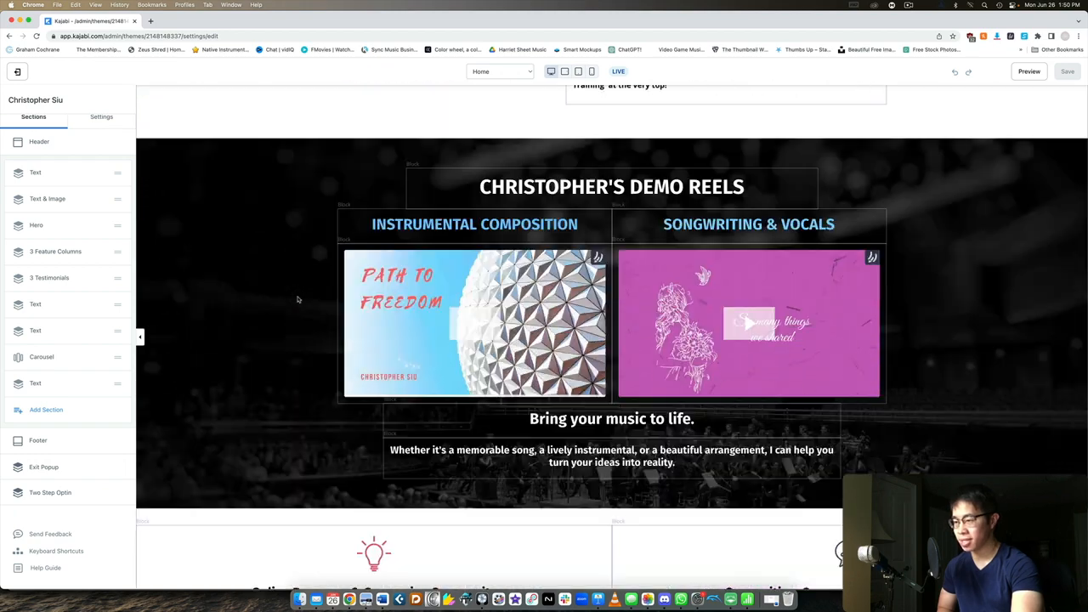
scroll("down", 3)
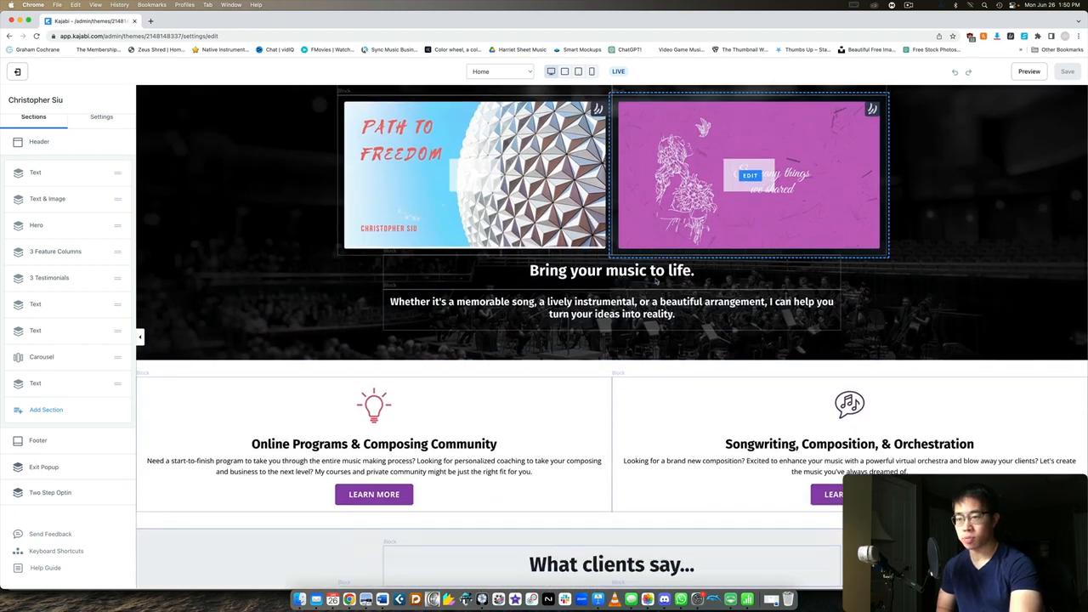
scroll("down", 3)
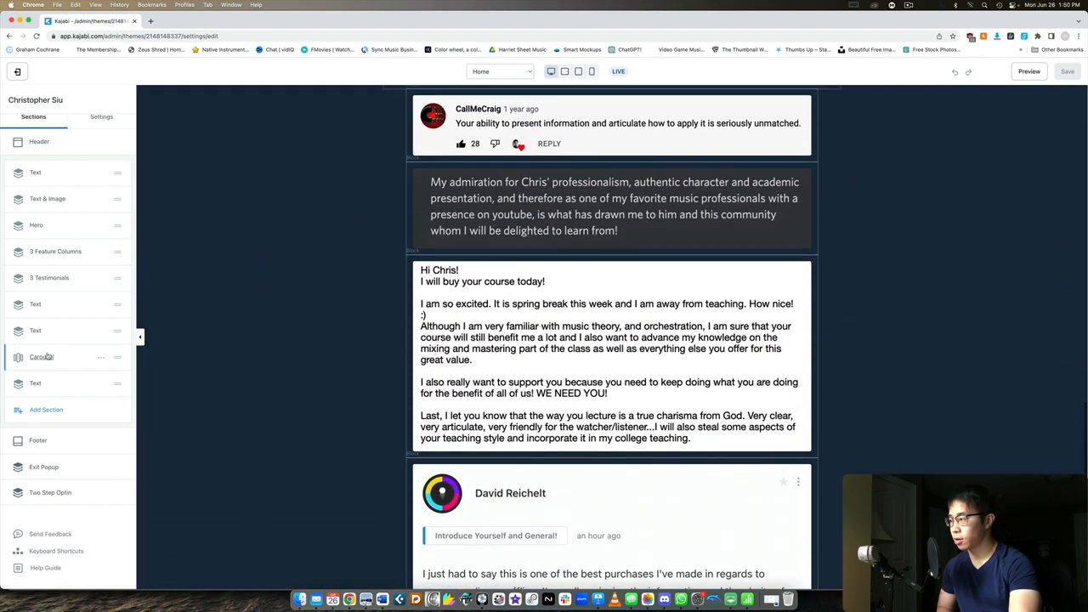
Show the Add Section library and scroll to the Carousel category
left_click(46, 409)
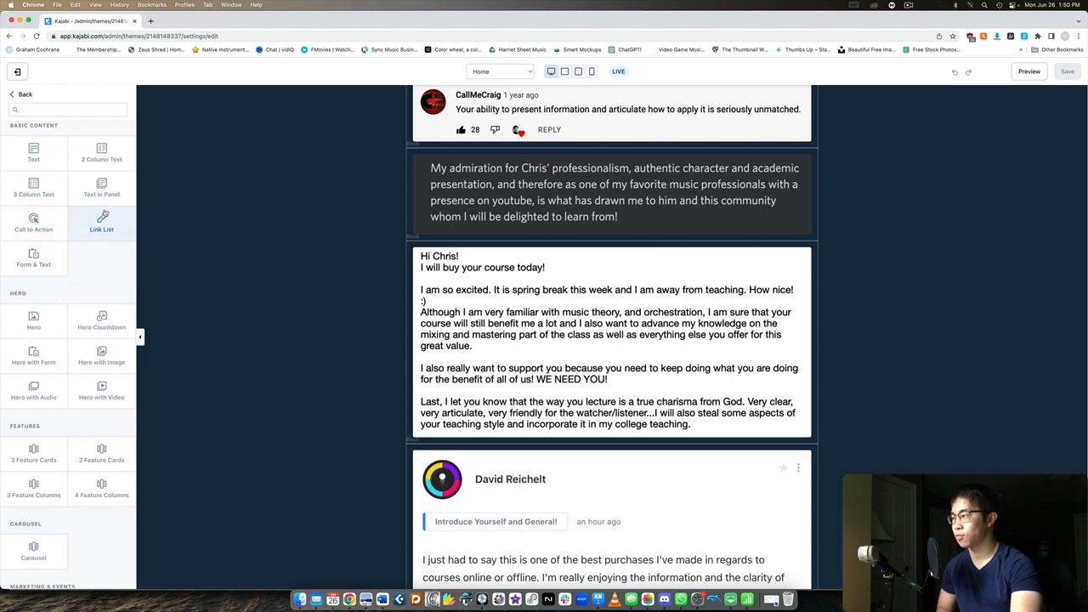
scroll("down", 3)
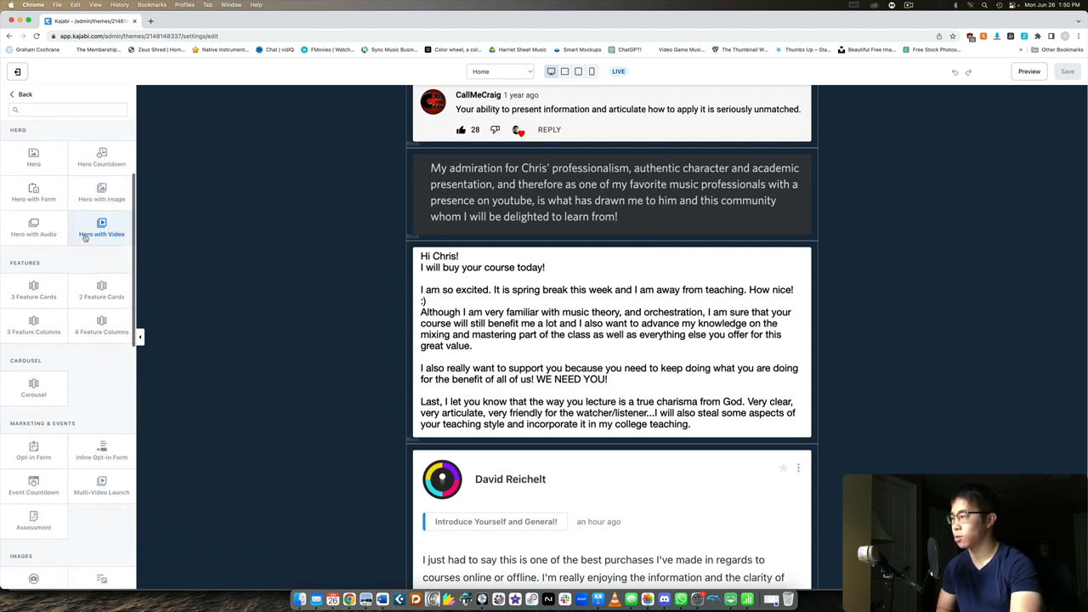
scroll("down", 3)
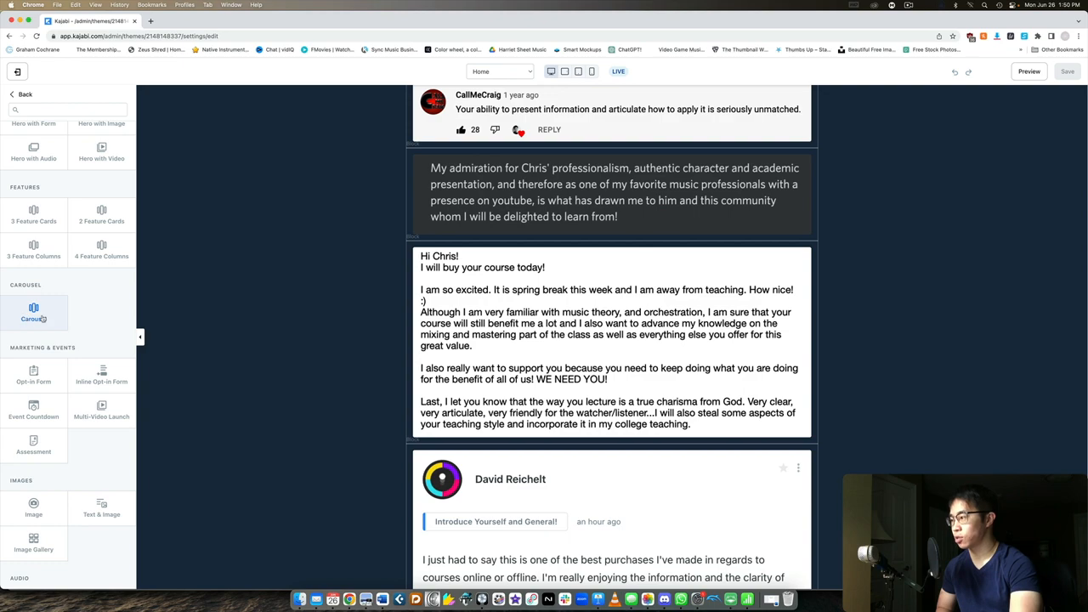
Add a new Carousel section to the page and view its settings
left_click(33, 313)
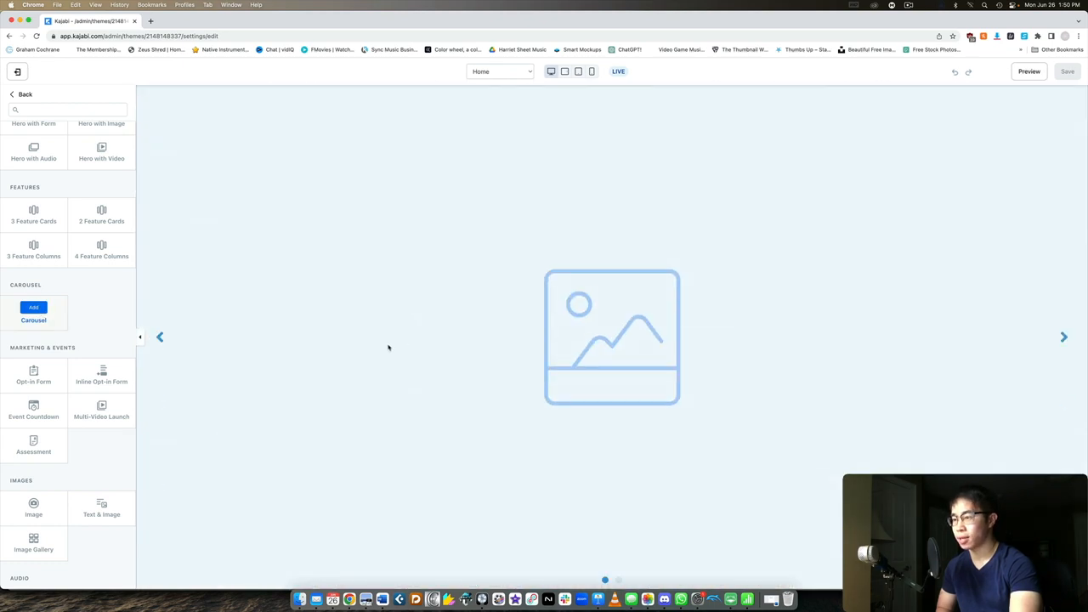
left_click(33, 307)
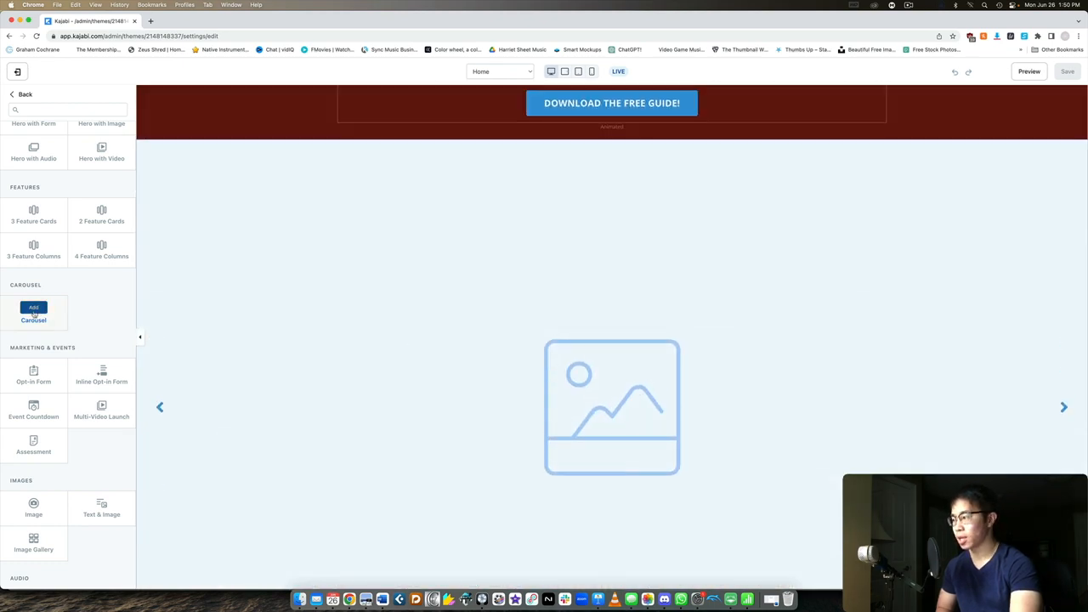
left_click(33, 308)
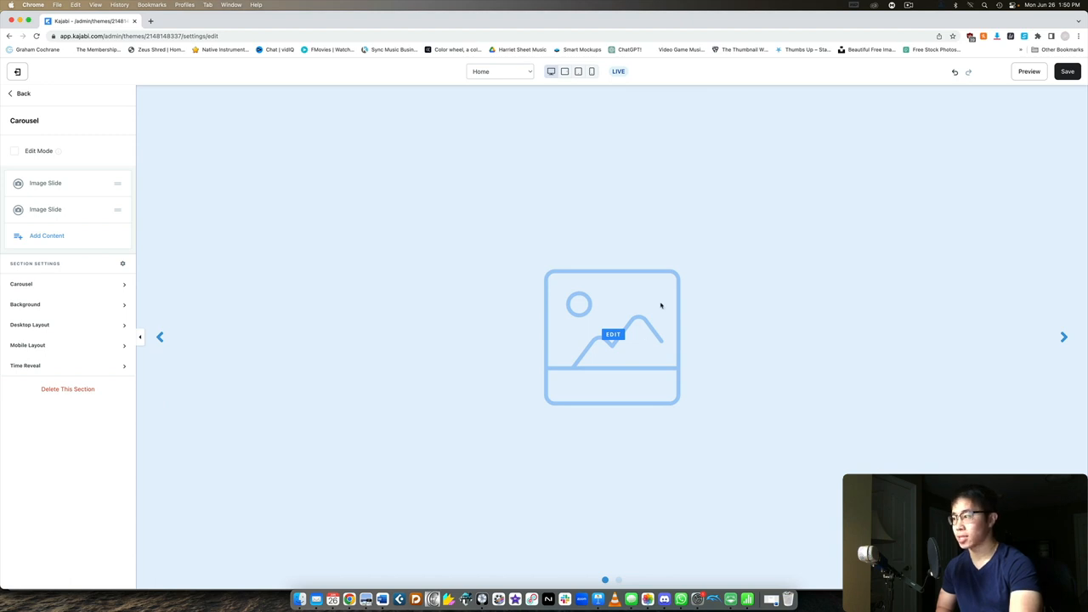
Peek at the first Image Slide's settings, then leave without saving back to Sections
left_click(46, 183)
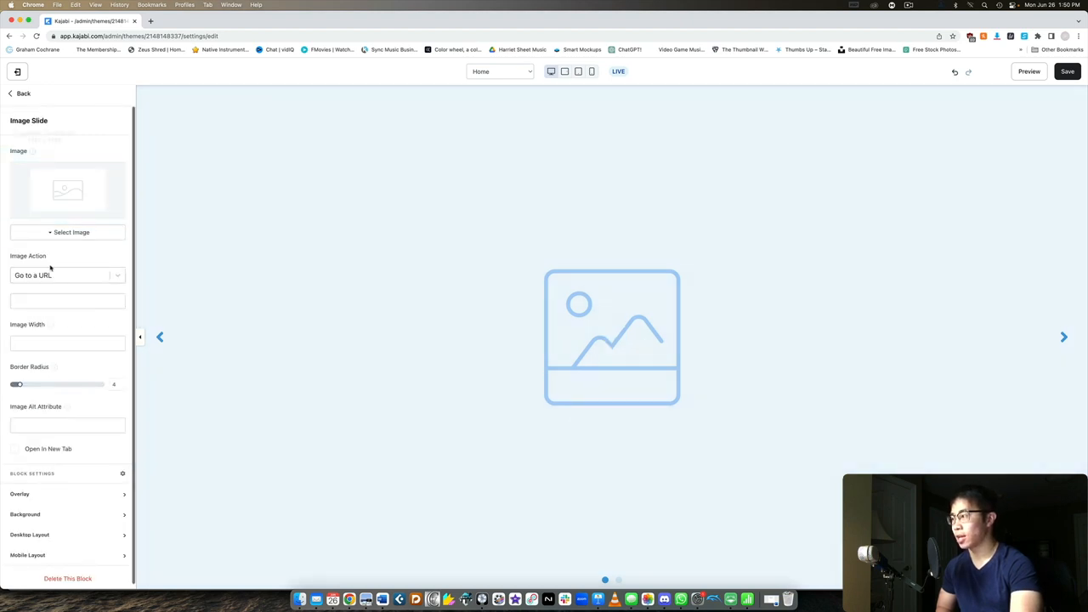
left_click(23, 94)
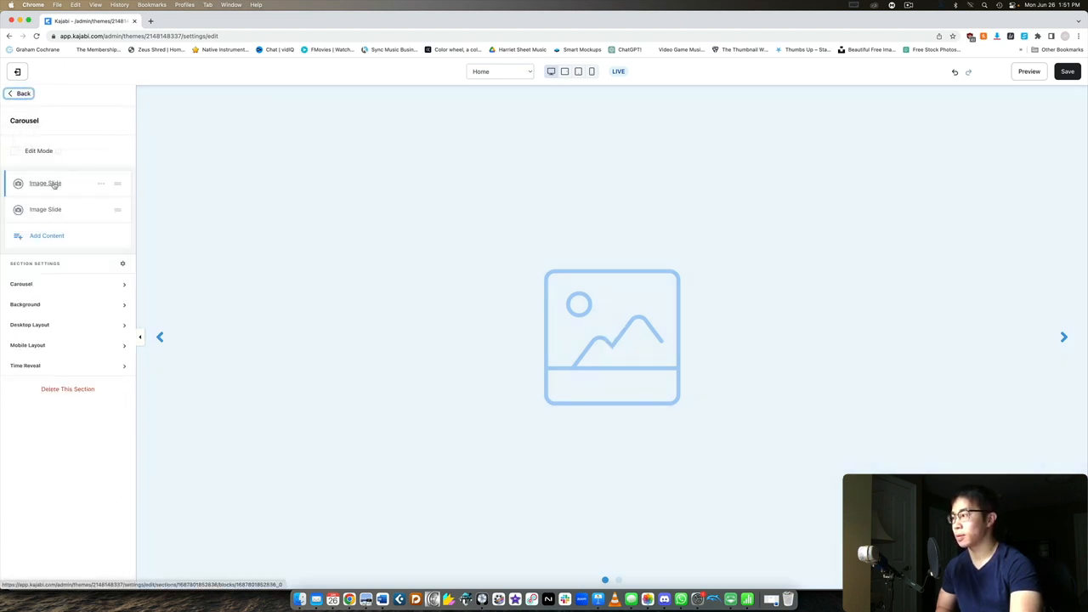
left_click(45, 183)
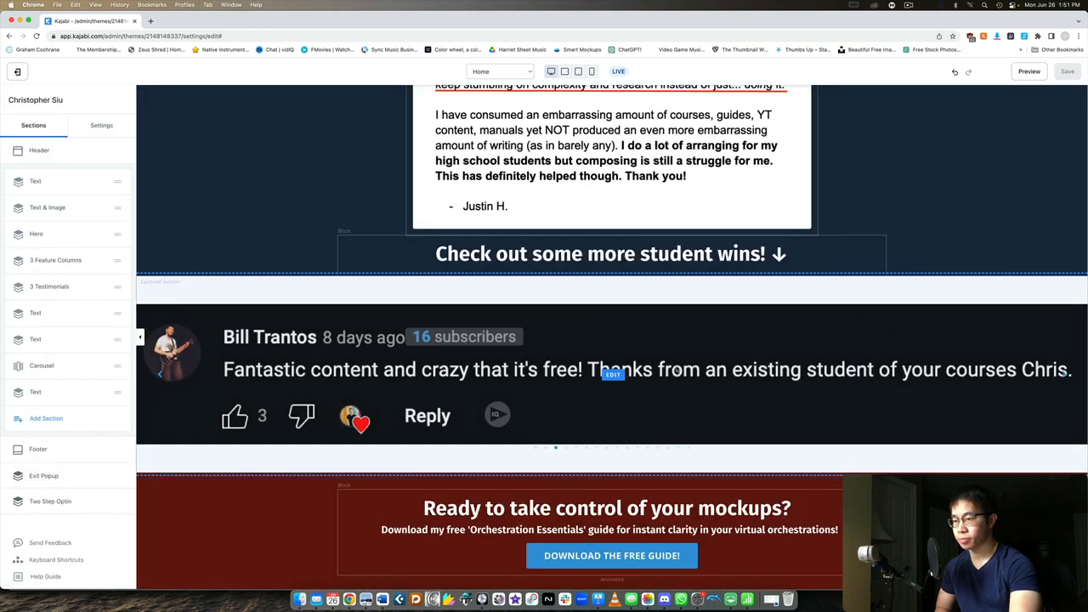
Set the first testimonial Image Slide's Image Width to 2000 in the existing carousel
scroll("down", 3)
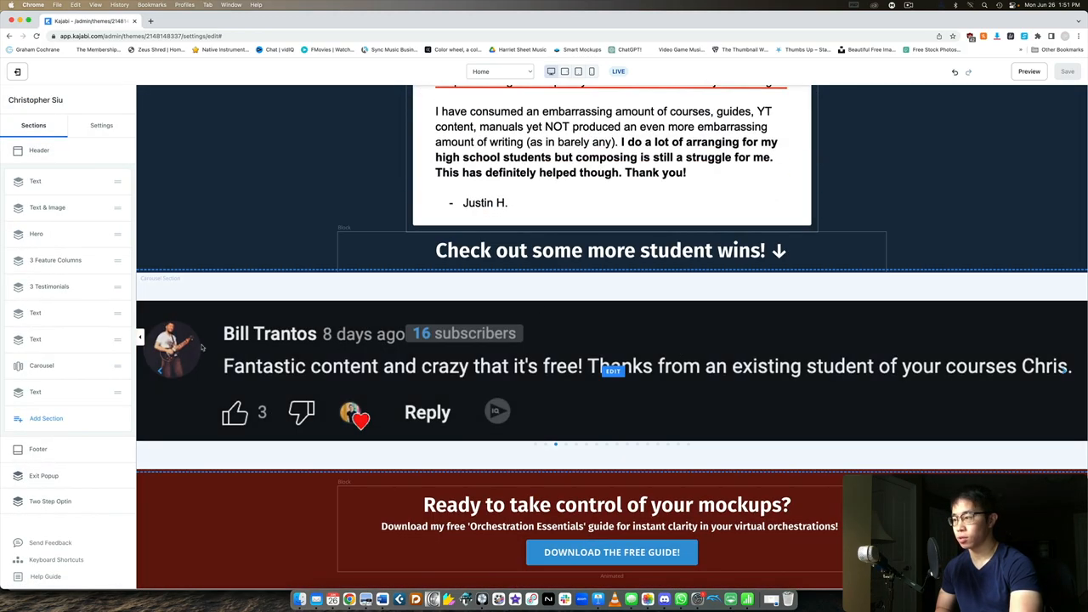
left_click(42, 365)
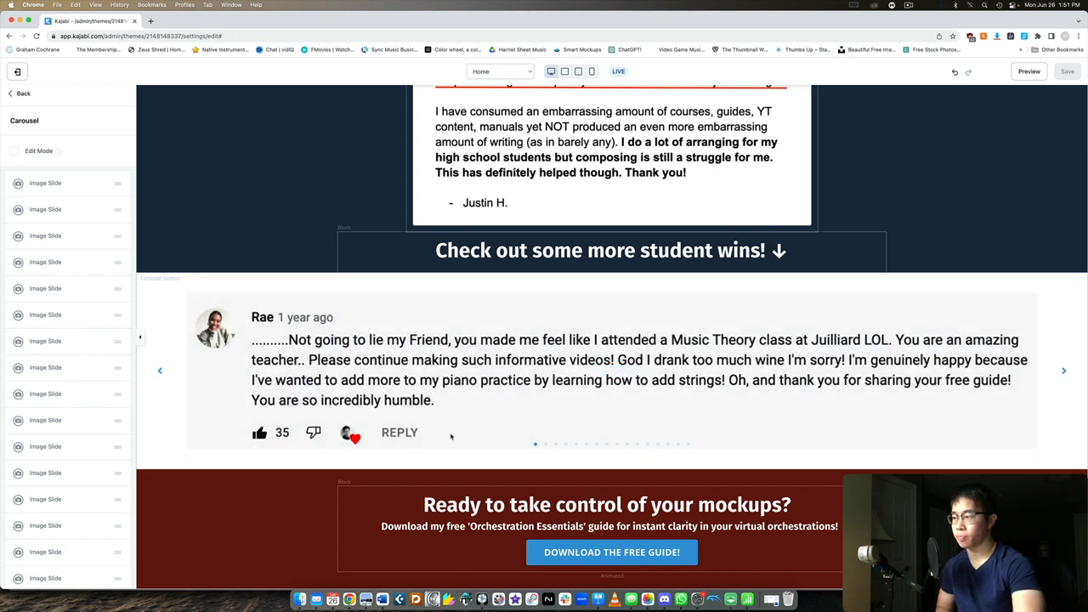
scroll("down", 3)
type("5000")
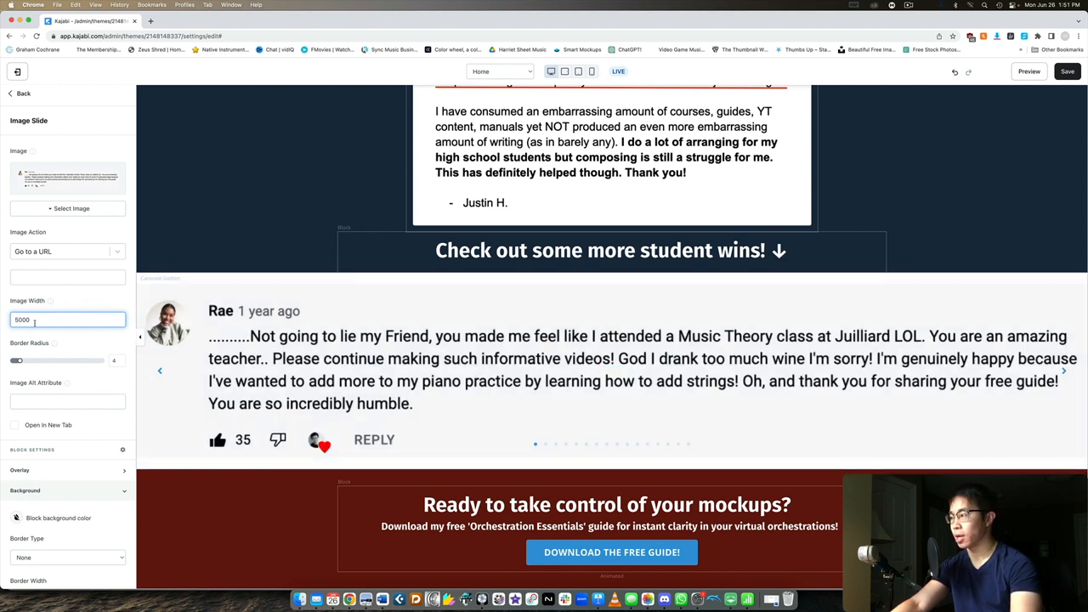
type("2000")
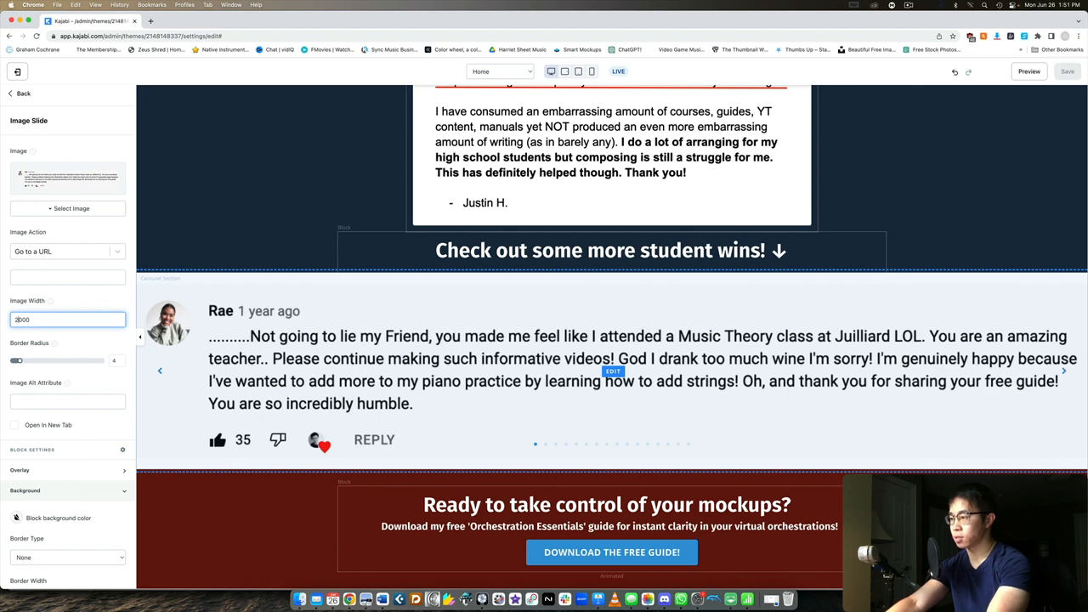
left_click(611, 370)
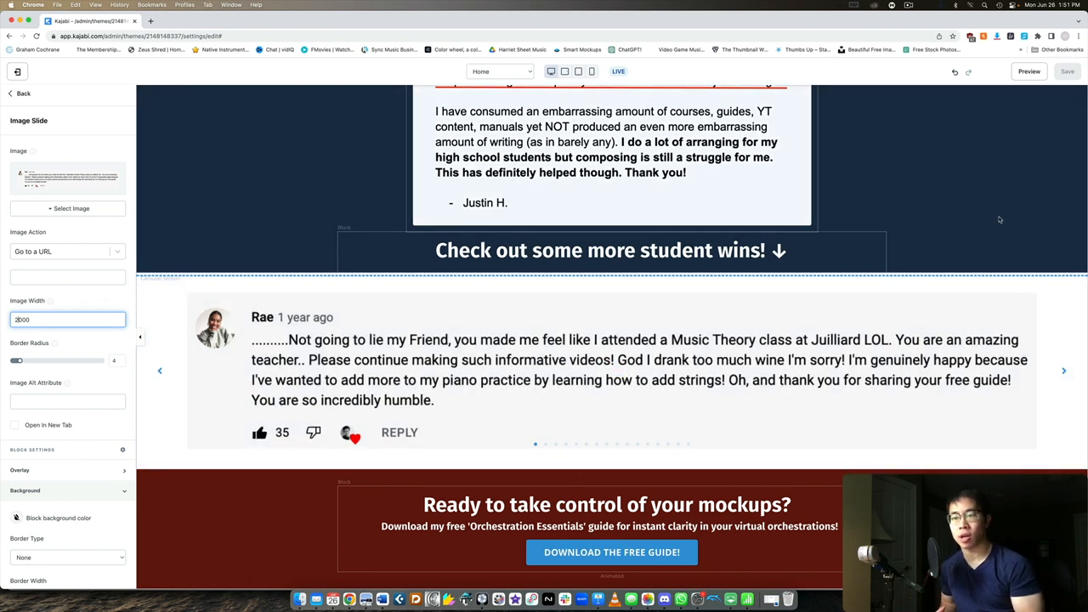
Set the next testimonial Image Slide's Image Width to 2000 as well
left_click(1084, 372)
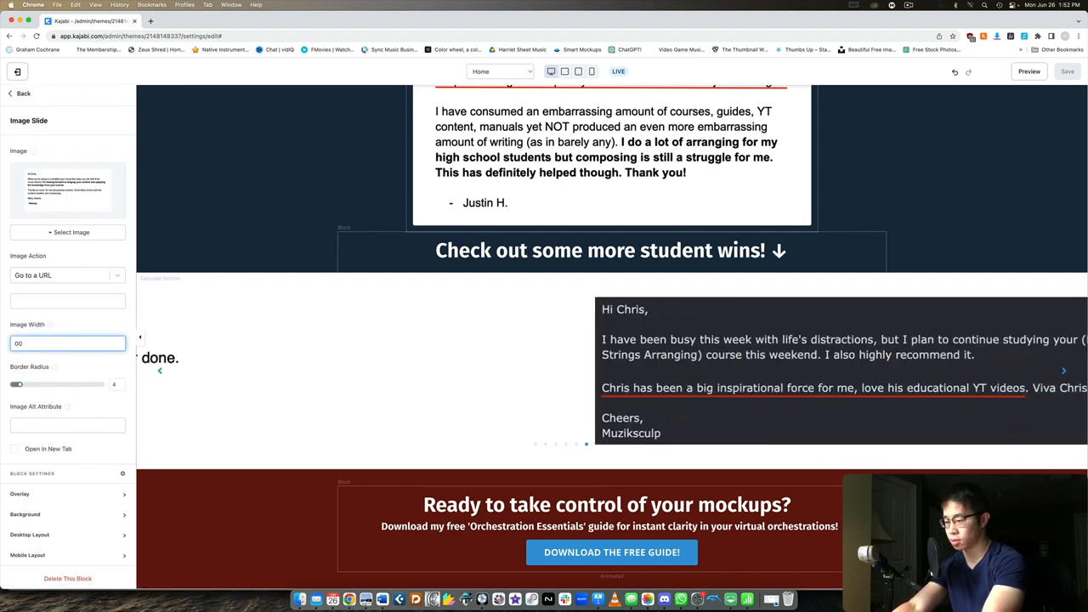
type("2000")
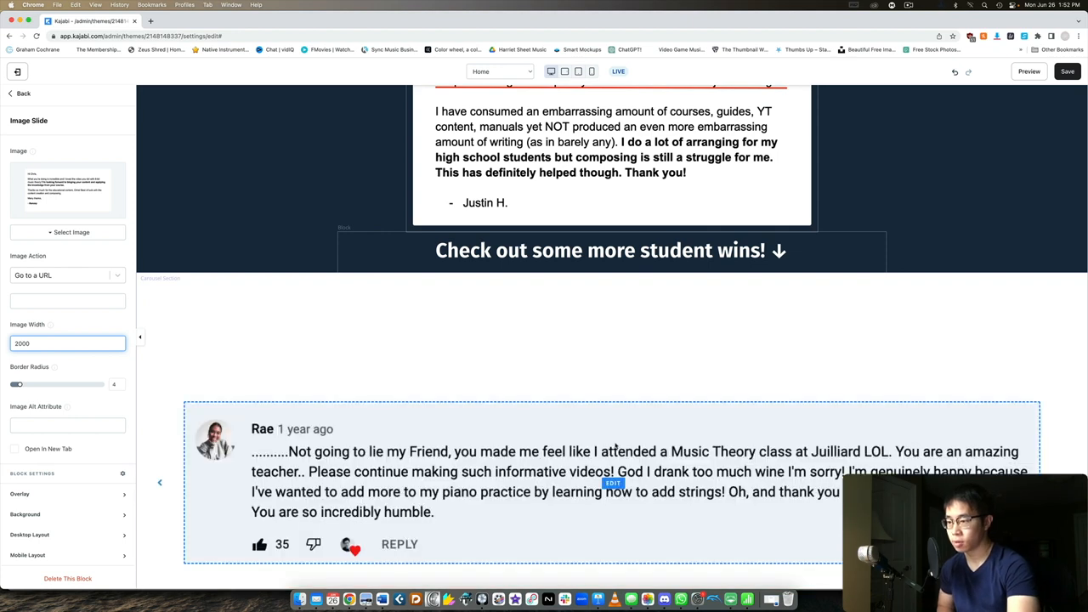
scroll("down", 3)
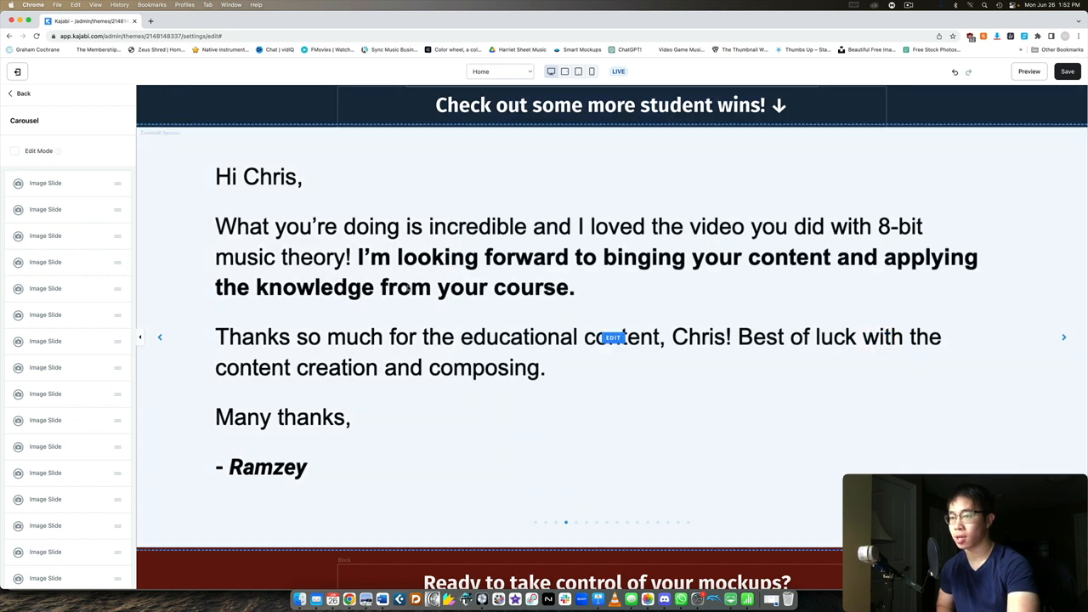
Save the resized carousel and reach its Section Settings group below the slide list
left_click(613, 338)
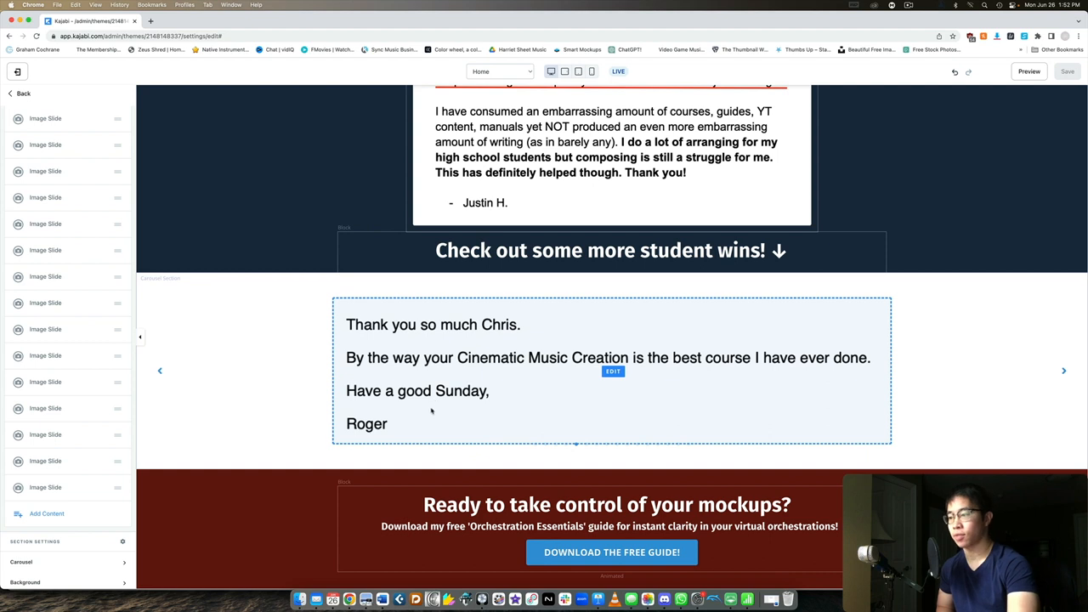
left_click(1066, 371)
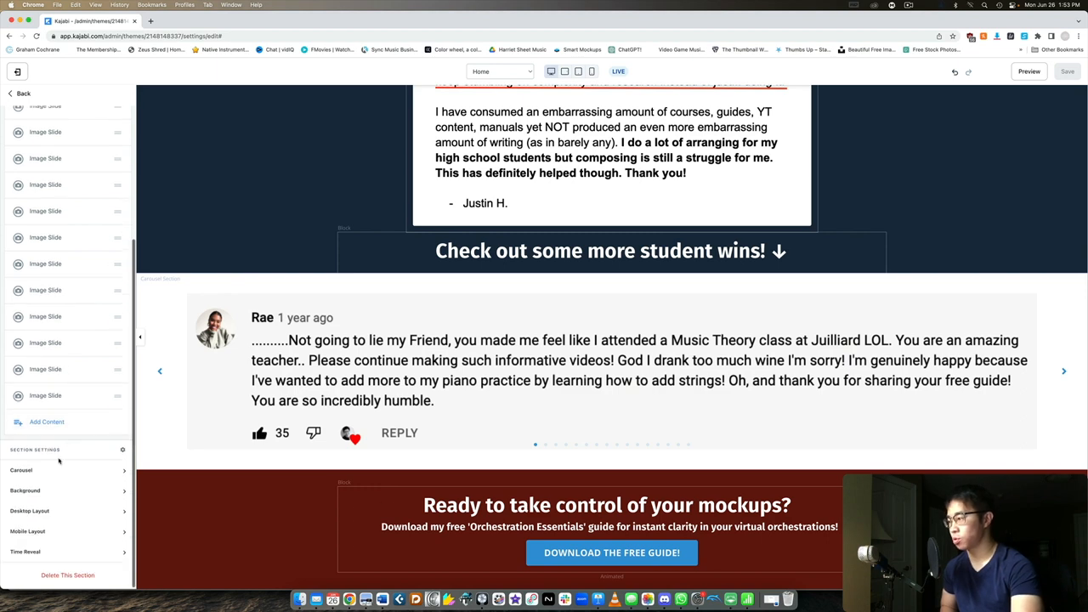
Keep Autoplay slides on, set Type to Slide, enable Adaptive height, and save
left_click(21, 471)
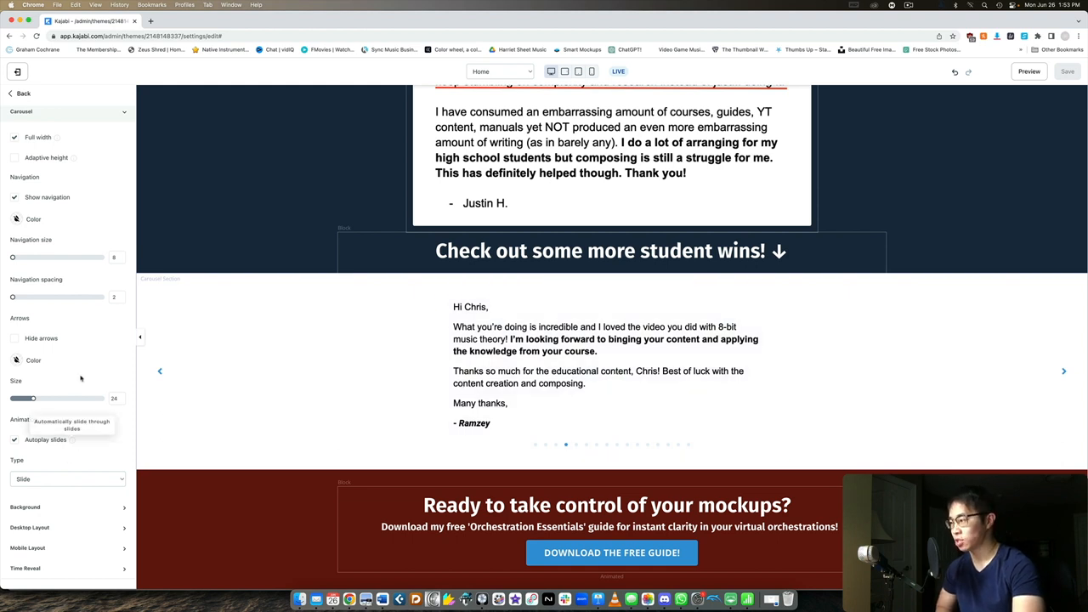
left_click(68, 478)
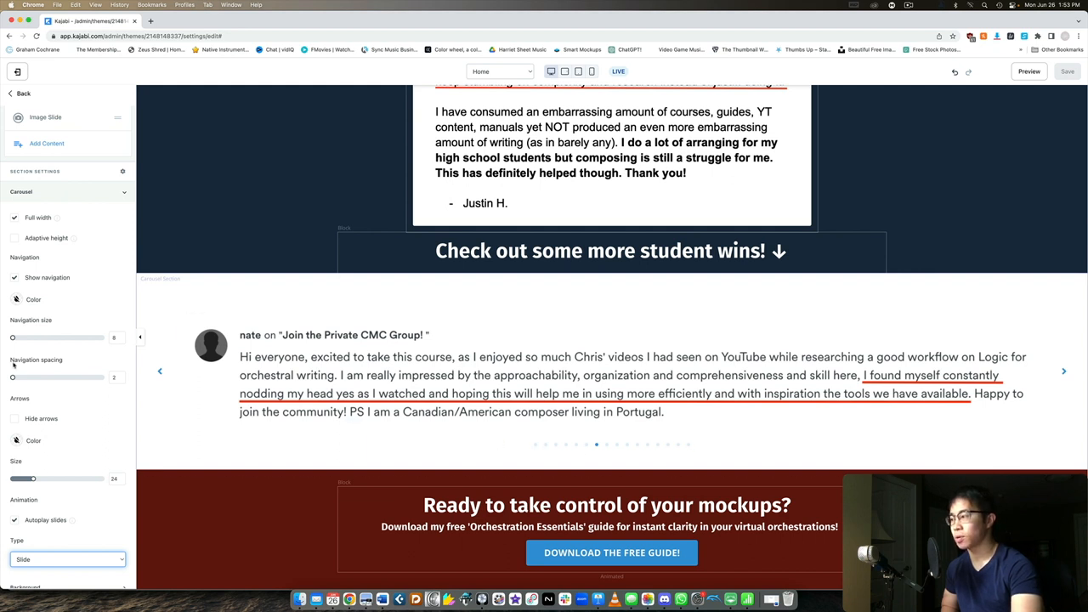
mouse_move(161, 429)
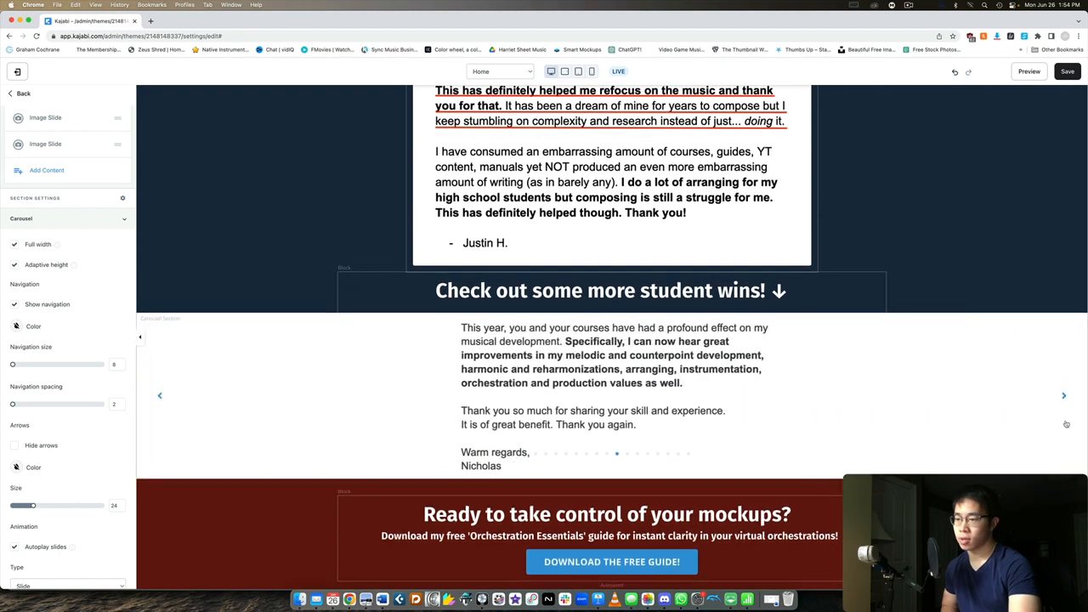
left_click(1065, 396)
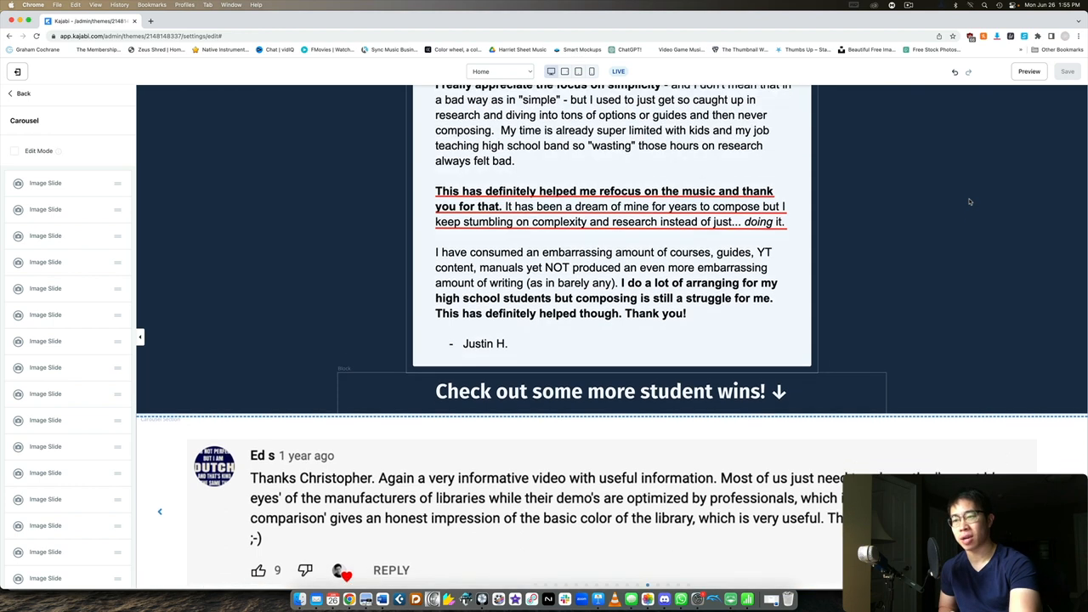
Scroll the preview to watch the saved carousel adapt height as slides advance
scroll("down", 3)
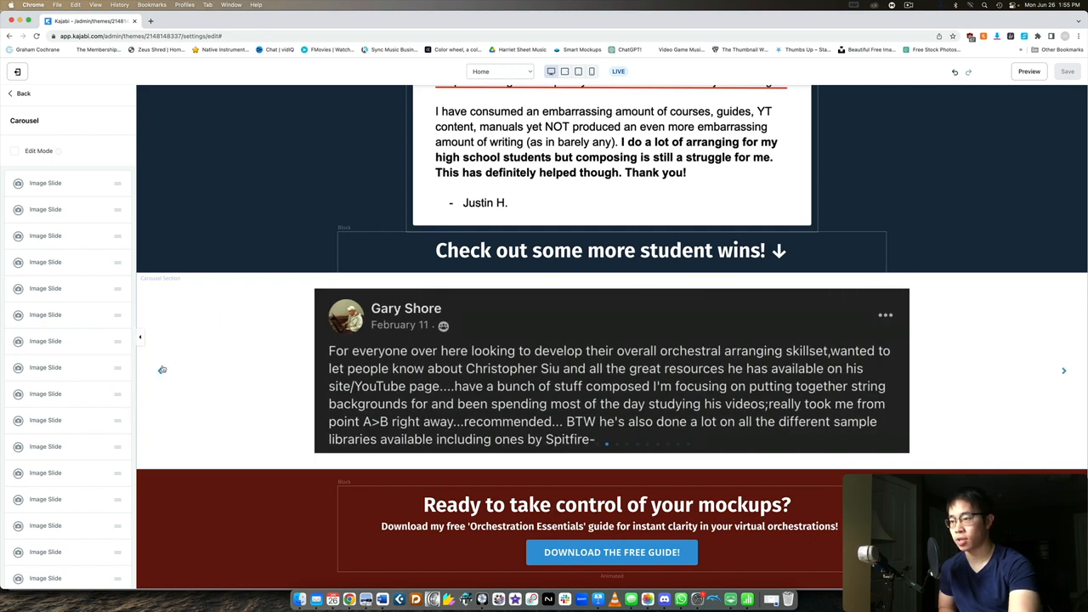
mouse_move(503, 391)
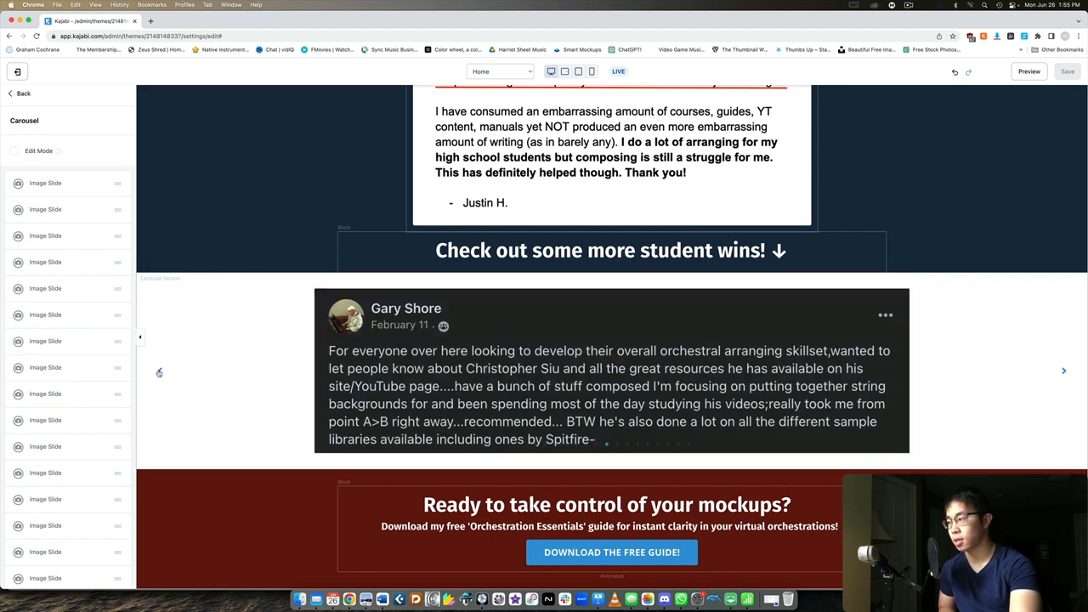
left_click(1064, 371)
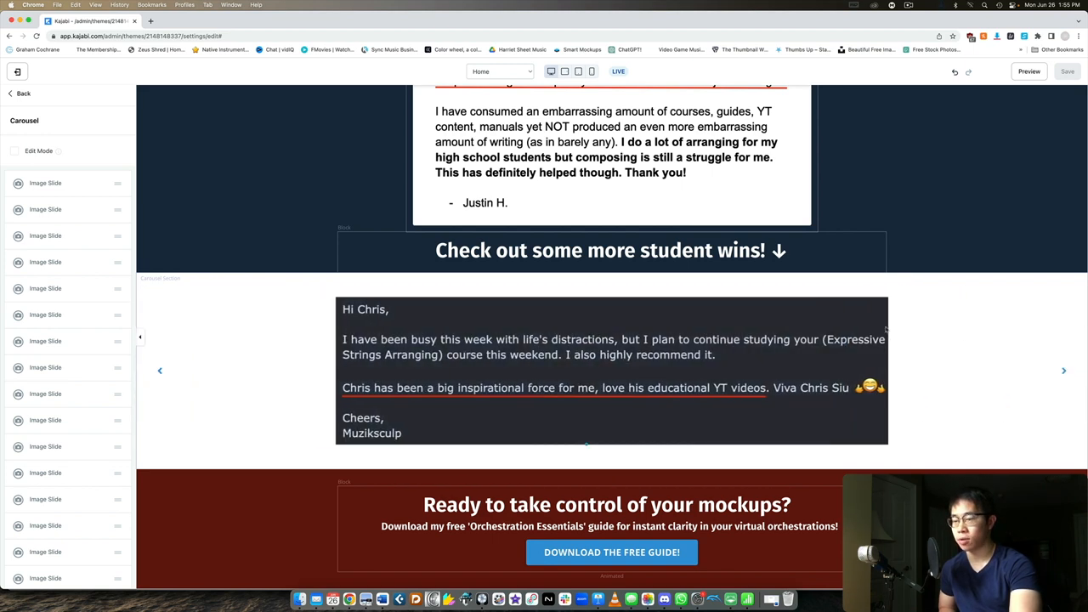
left_click(1064, 371)
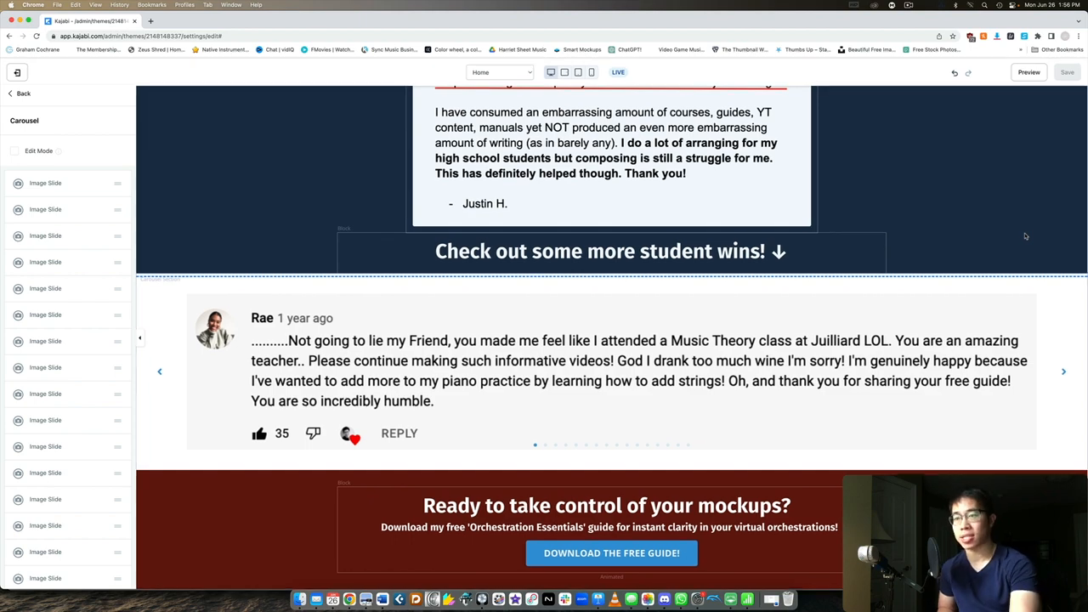
Reopen the carousel's Section Settings showing Full width, Autoplay slides and Type Slide
scroll("down", 3)
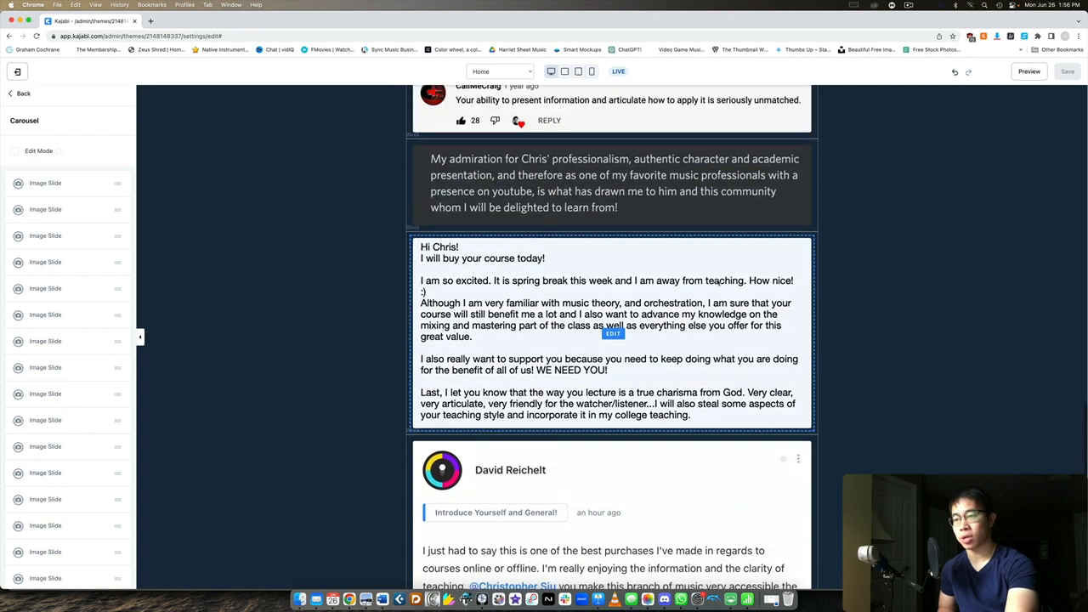
scroll("down", 3)
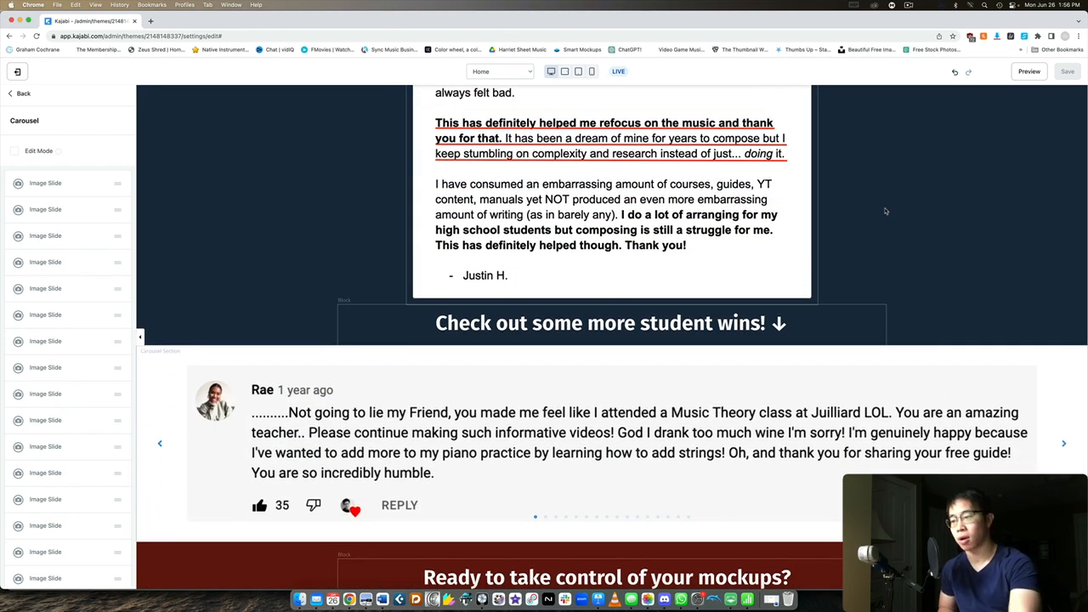
left_click(613, 443)
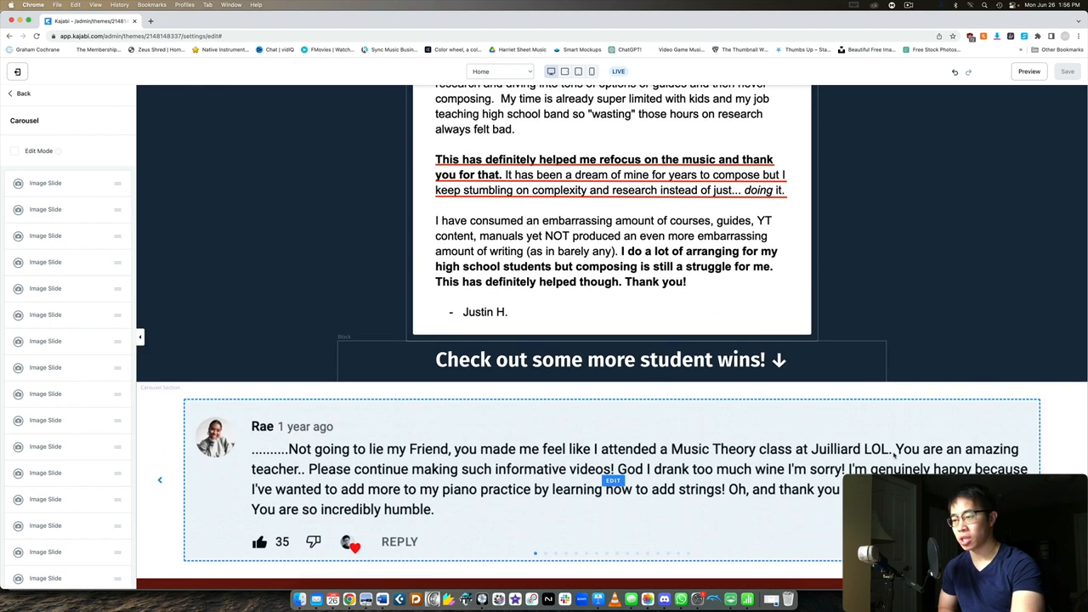
scroll("down", 3)
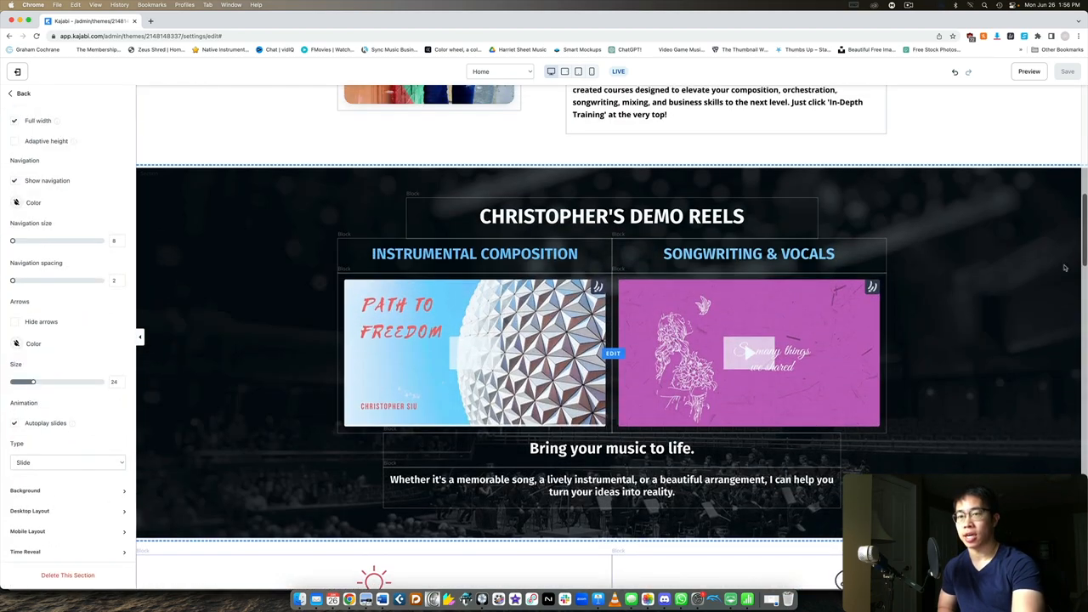
scroll("down", 3)
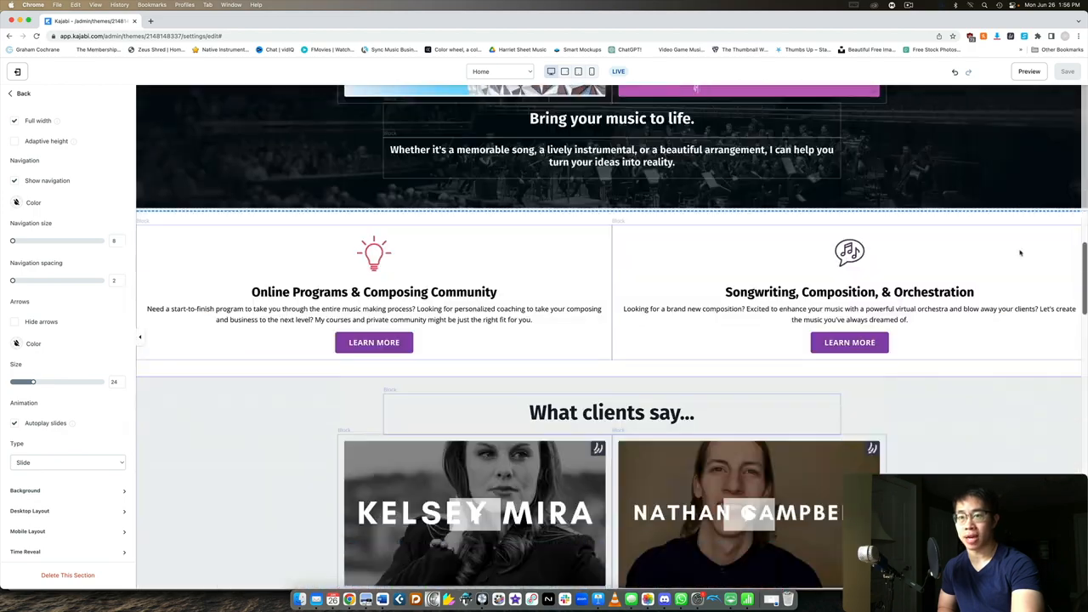
scroll("down", 3)
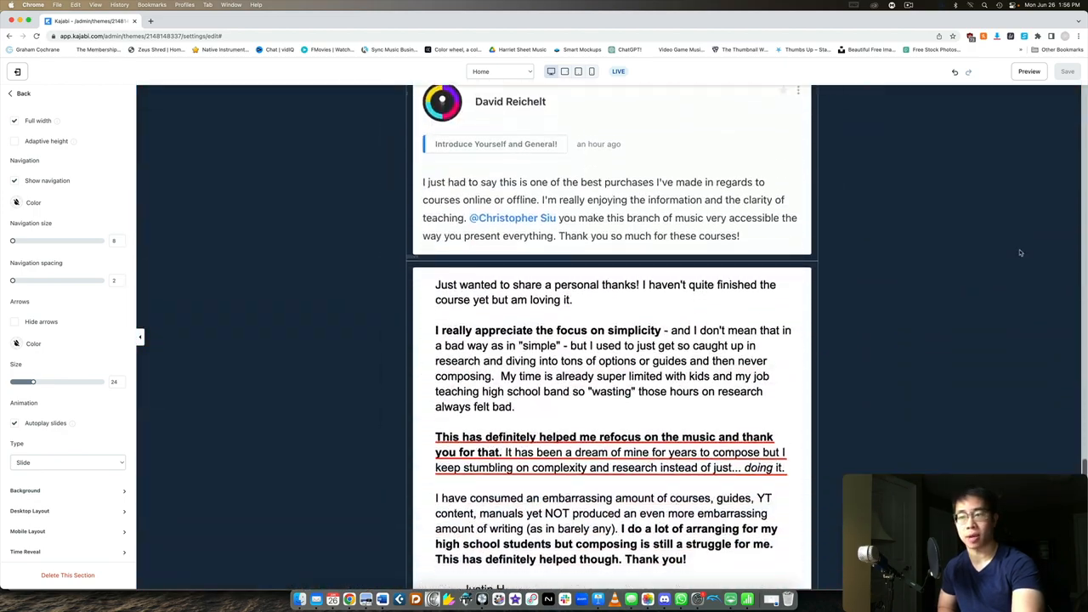
scroll("down", 3)
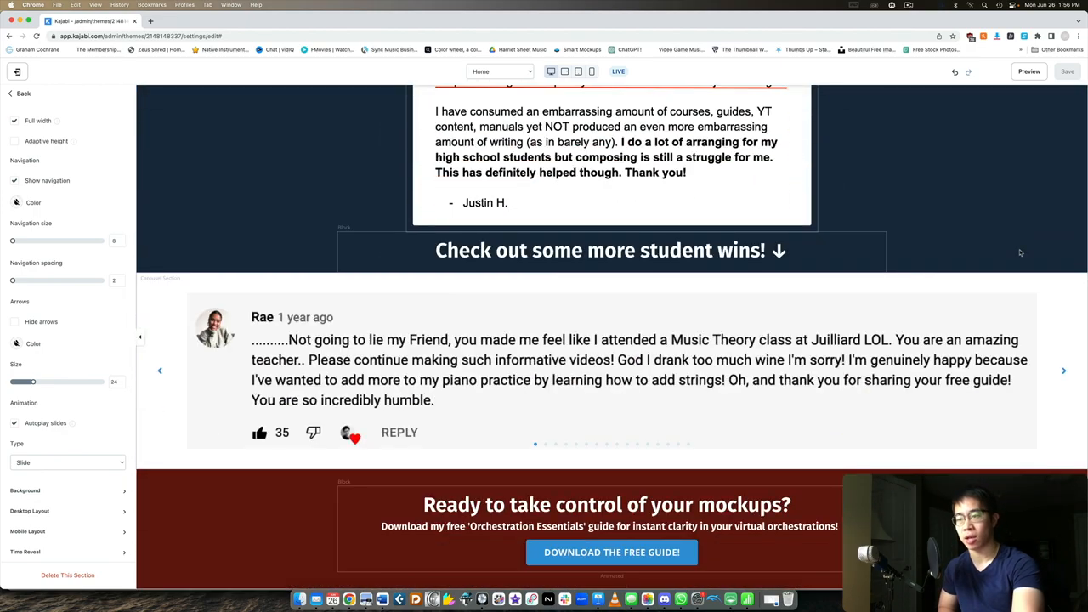